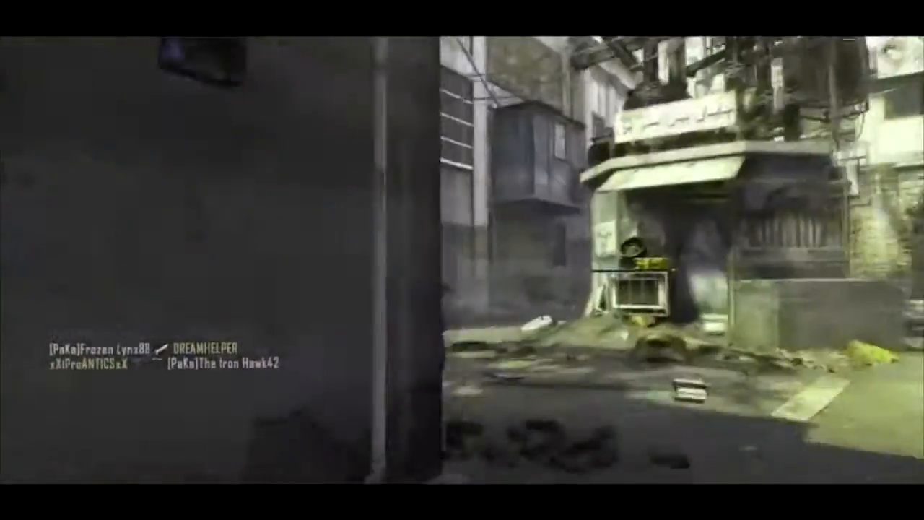
pyautogui.moveTo(462, 260)
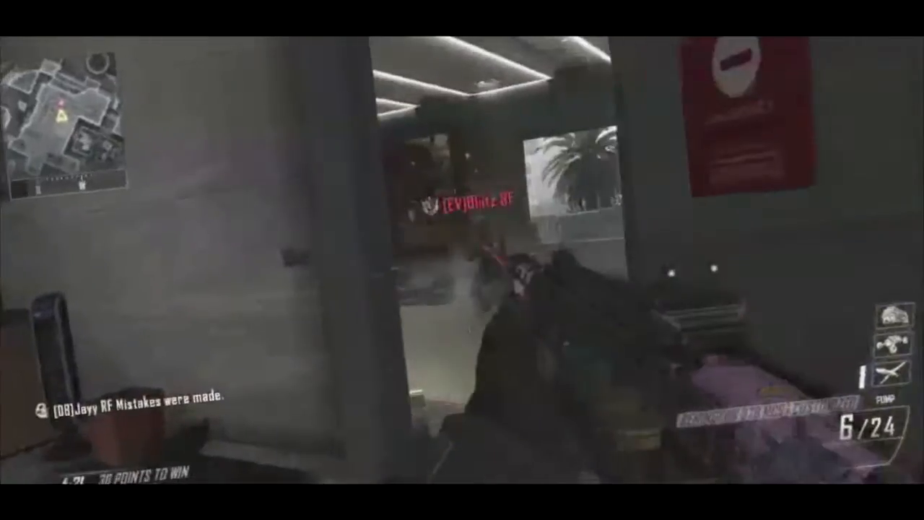
pyautogui.rightClick(462, 260)
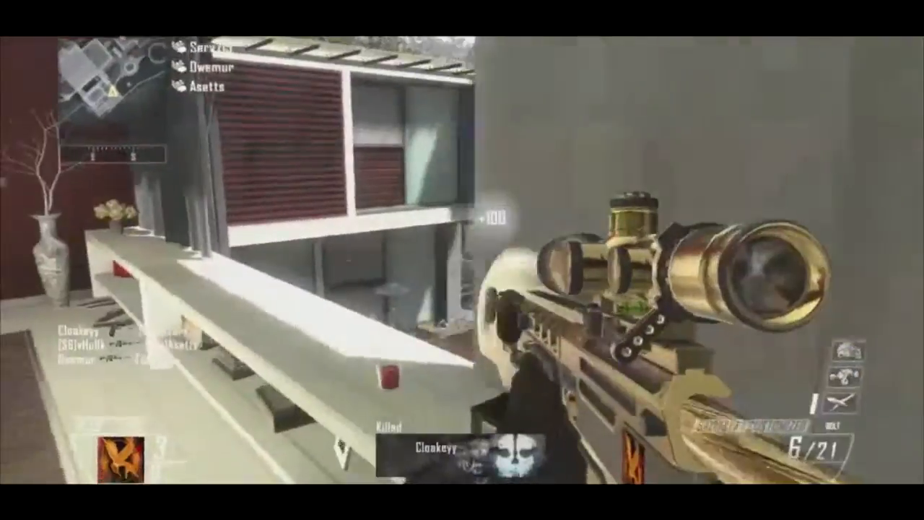
pyautogui.rightClick(462, 260)
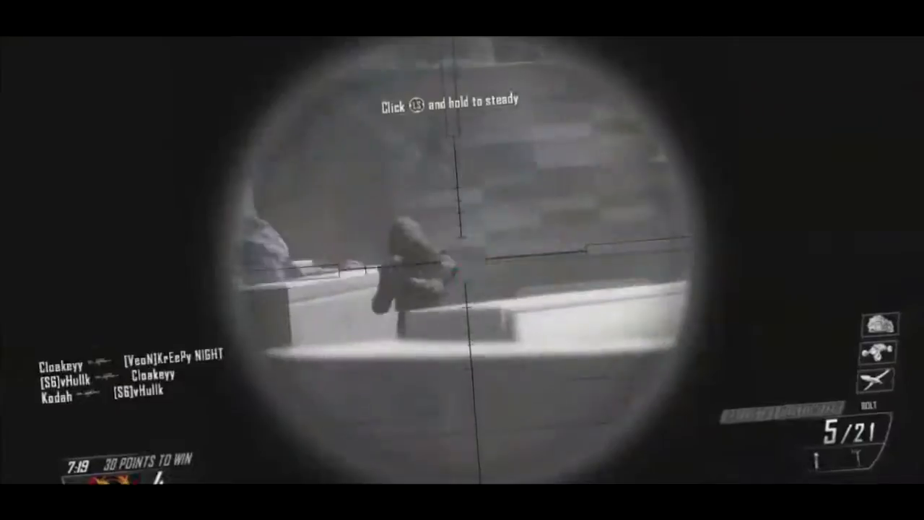